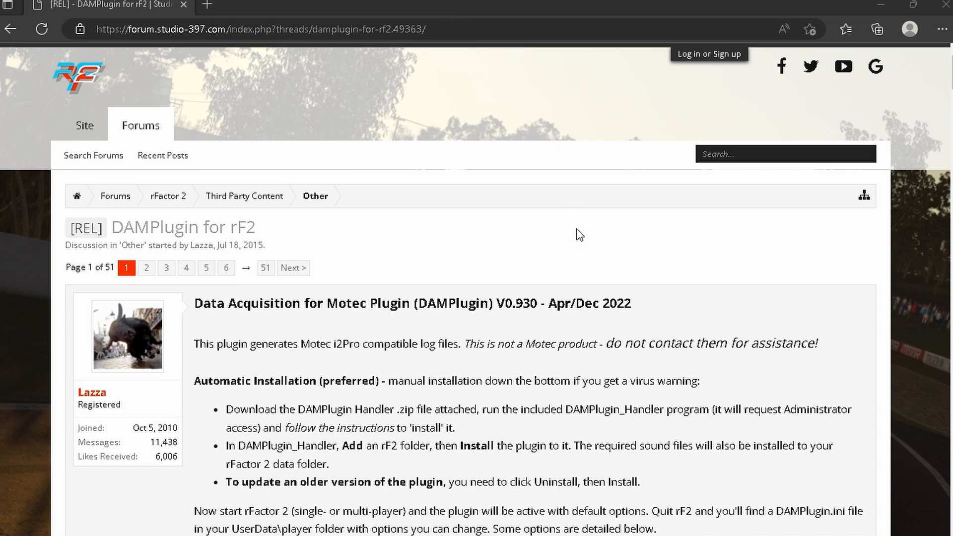
mouse_move(573, 230)
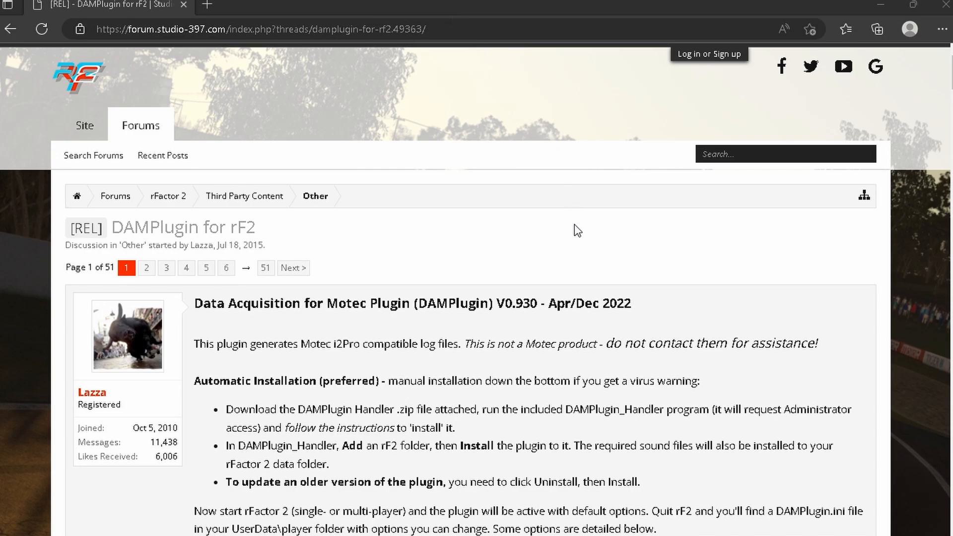
mouse_move(462, 224)
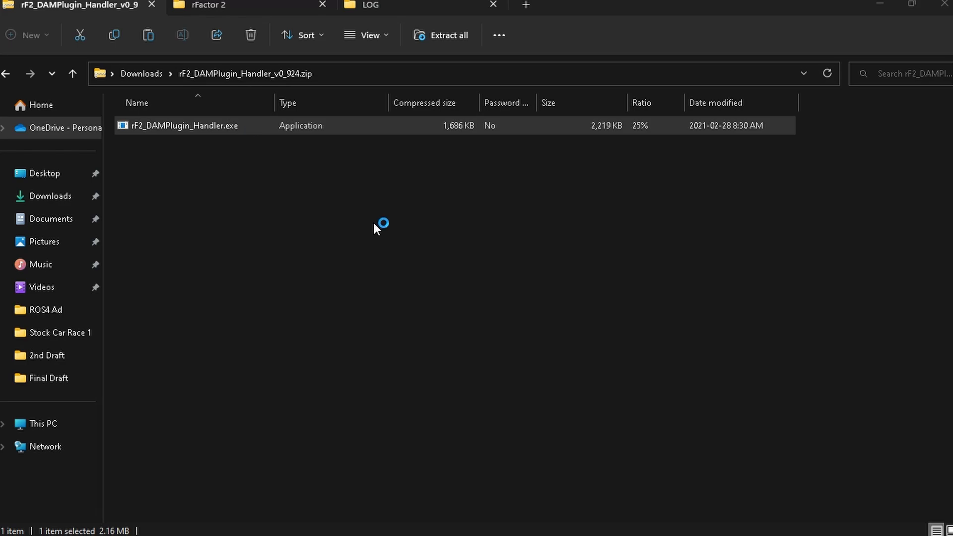
Step: Run rF2_DAMPlugin_Handler.exe from the zip, allowing it past the SmartScreen warning
double_click(183, 126)
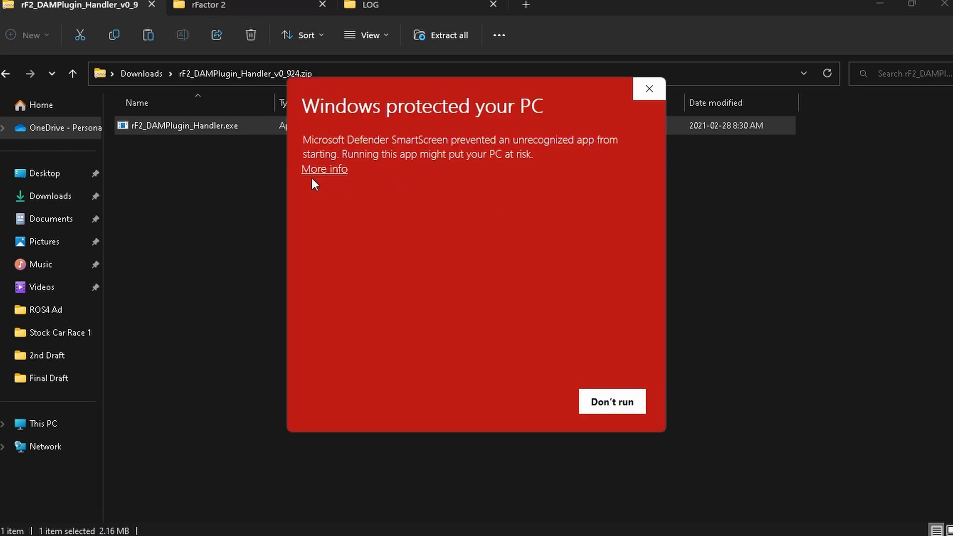
click(324, 168)
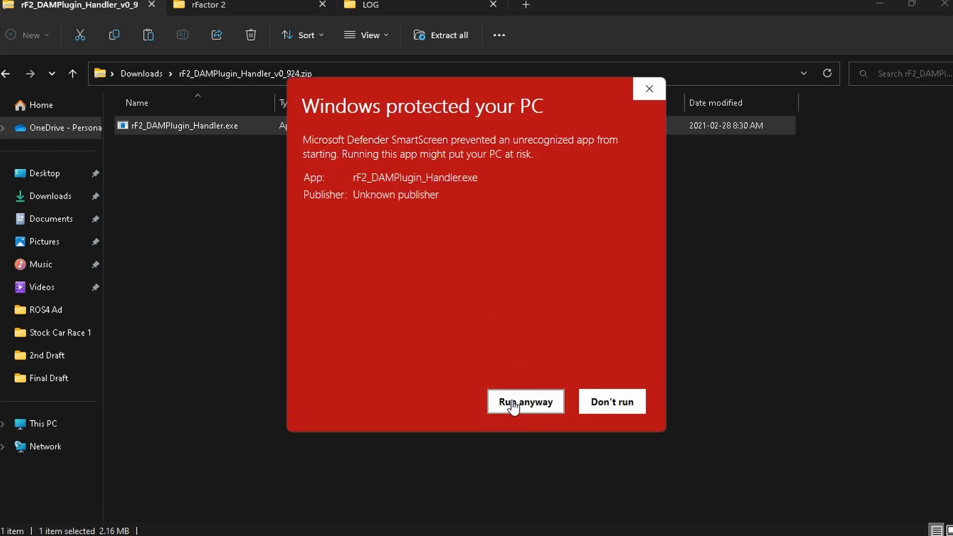
click(525, 402)
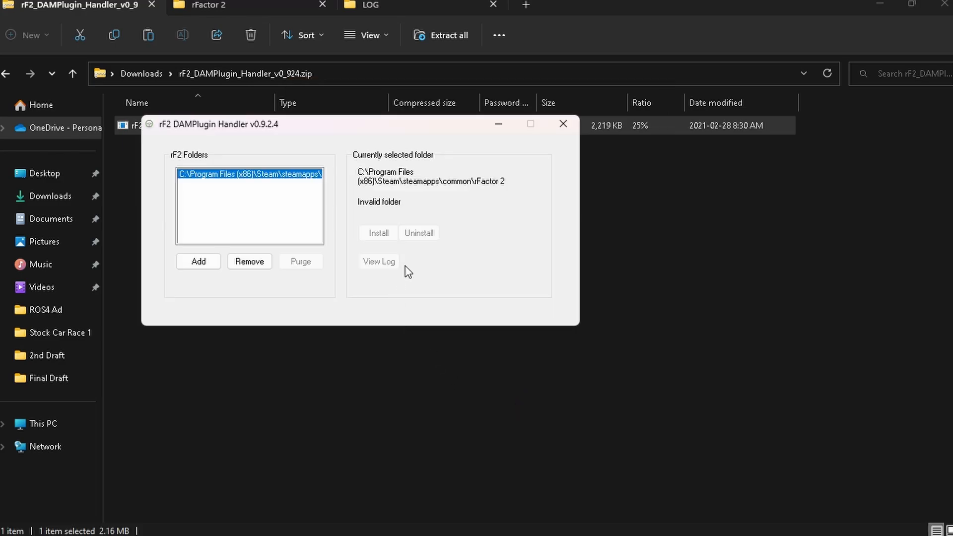
mouse_move(202, 231)
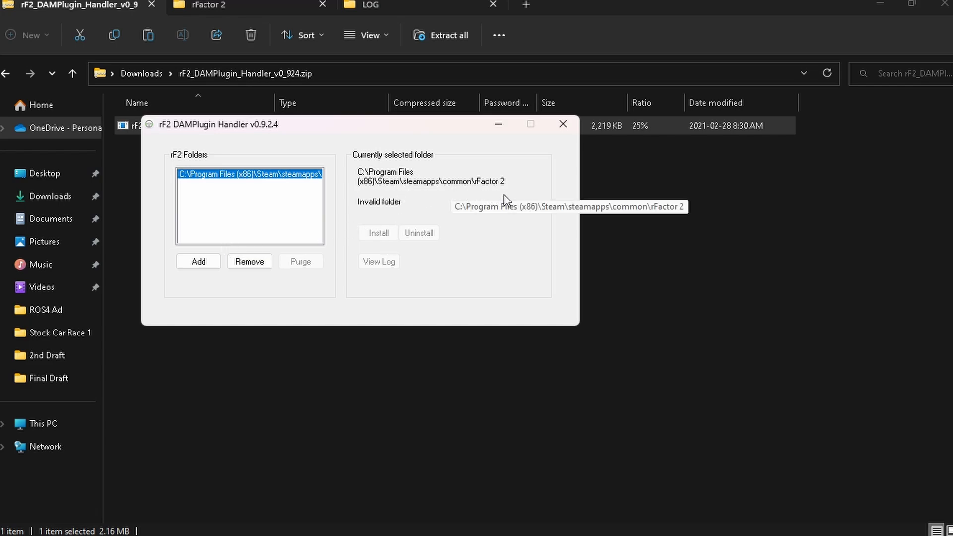
mouse_move(554, 149)
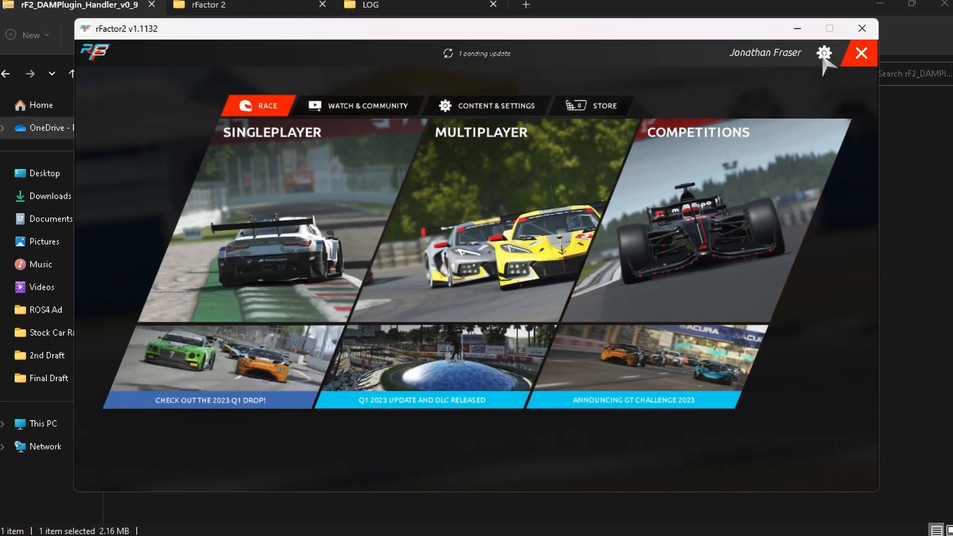
Step: Confirm DAMPlugin.dll is On under Plugins, then begin closing rFactor 2
click(825, 53)
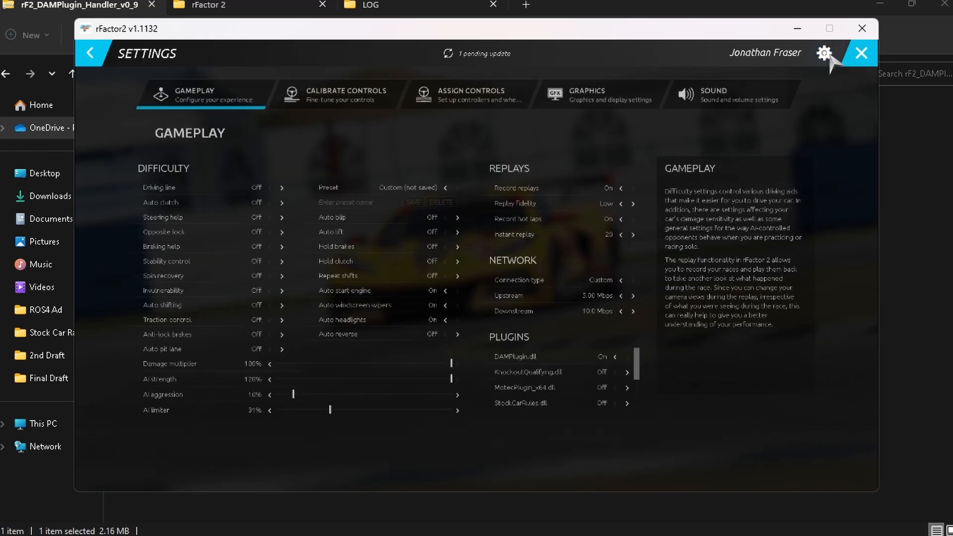
mouse_move(668, 235)
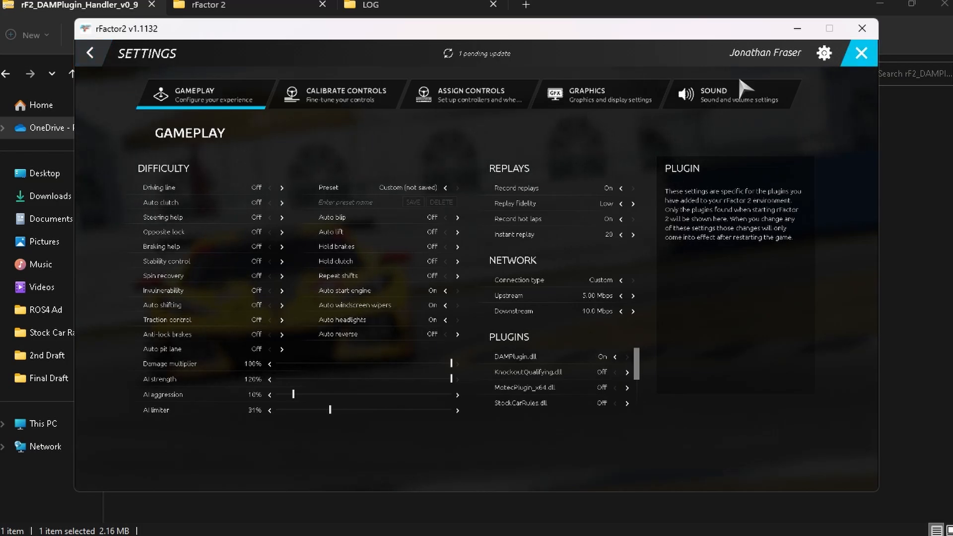
click(858, 52)
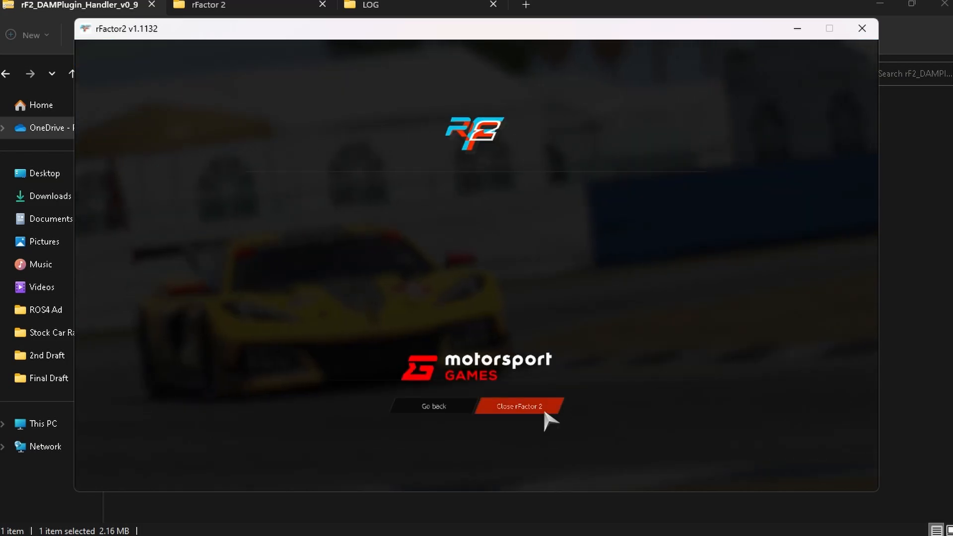
Step: Quit rFactor 2, view MotecPlugin.ini in a text editor, and open the LOG folder
click(520, 406)
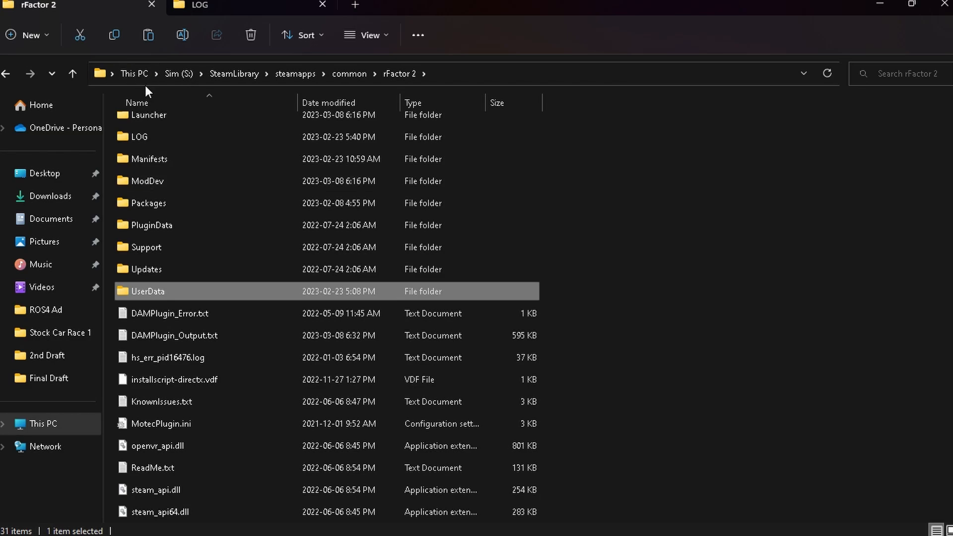
mouse_move(394, 94)
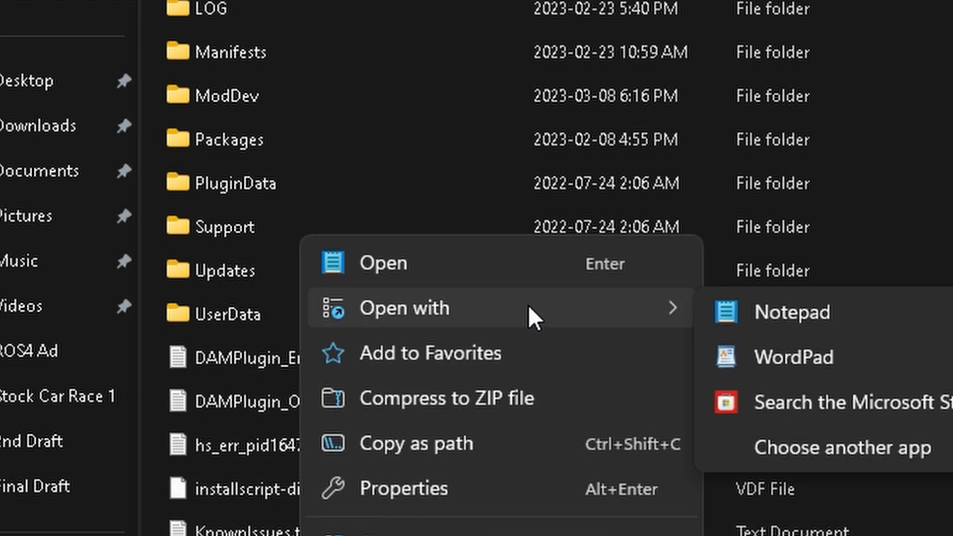
click(793, 312)
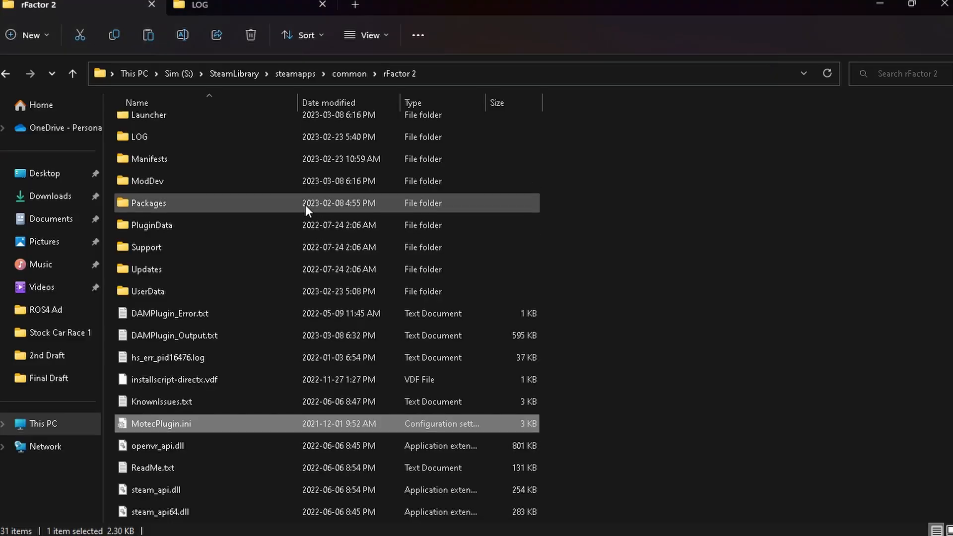
mouse_move(146, 144)
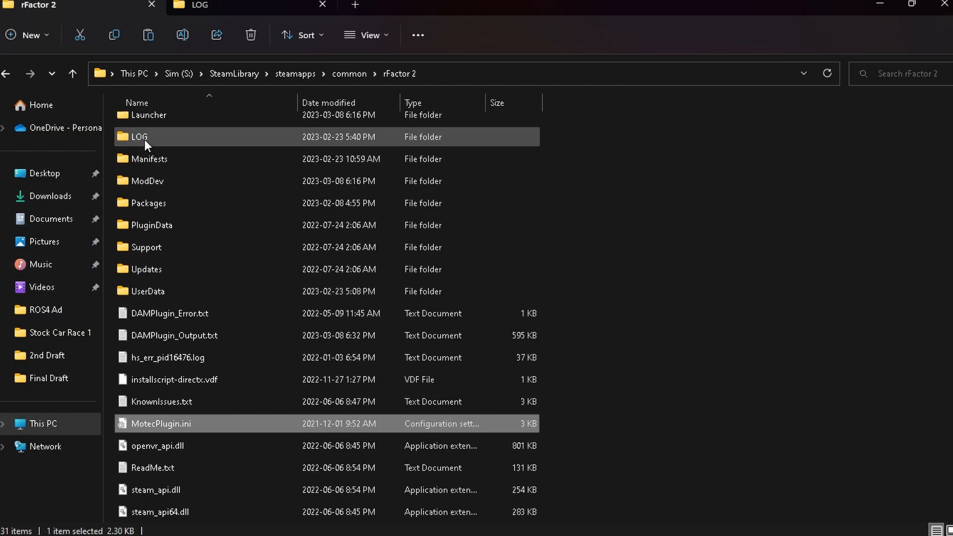
double_click(140, 137)
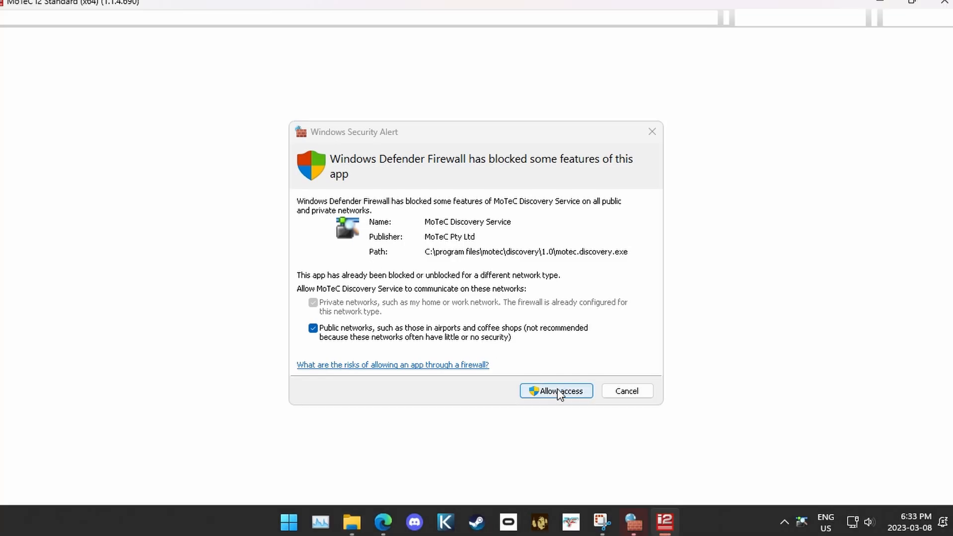
Step: Allow MoTeC Discovery Service through the firewall so the Brands Hatch GP lap loads
click(556, 391)
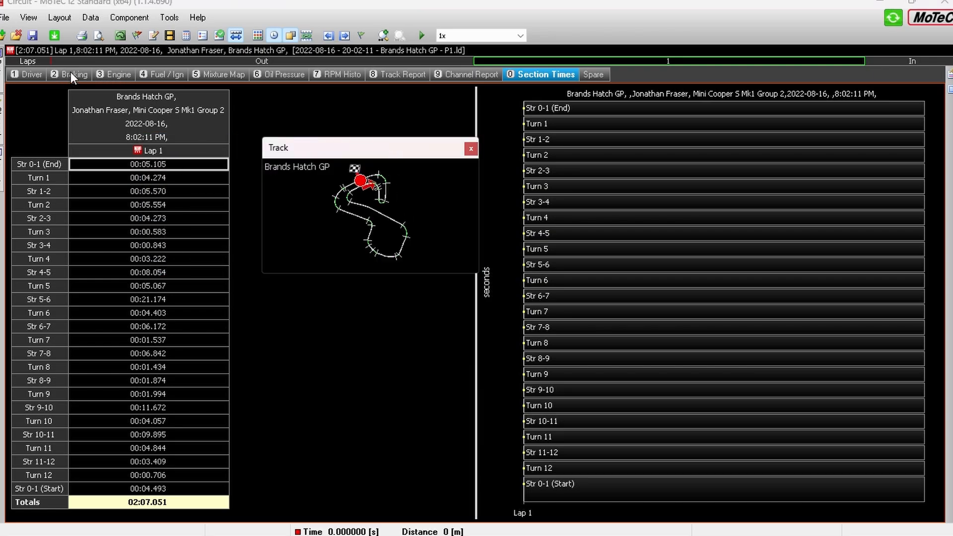
Step: View the Engine, Fuel / Ign and RPM Histo worksheets, ending on Track Report
click(119, 74)
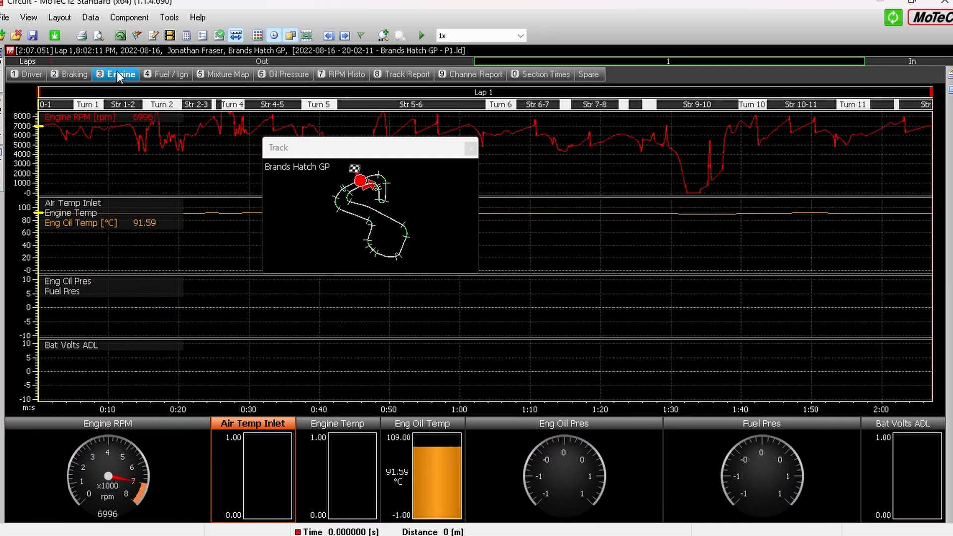
click(170, 74)
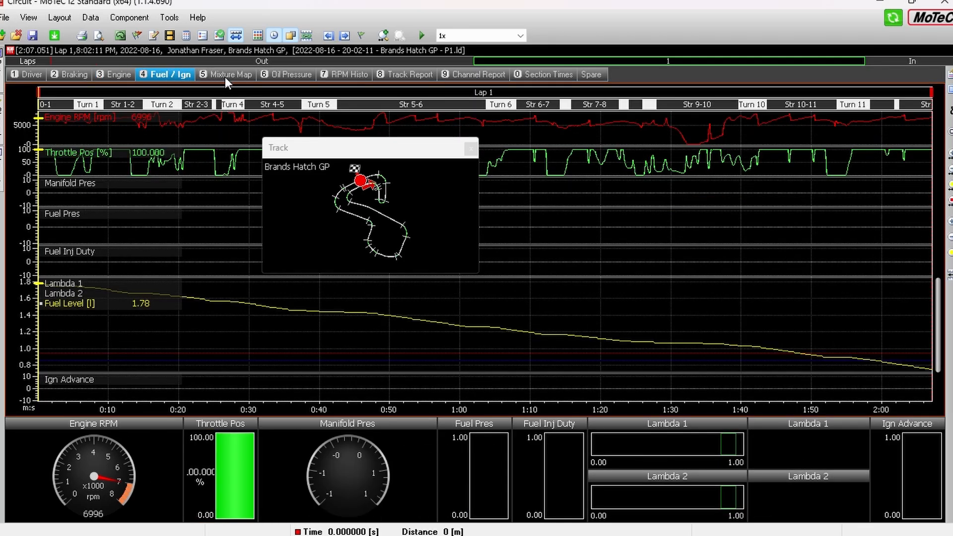
click(344, 73)
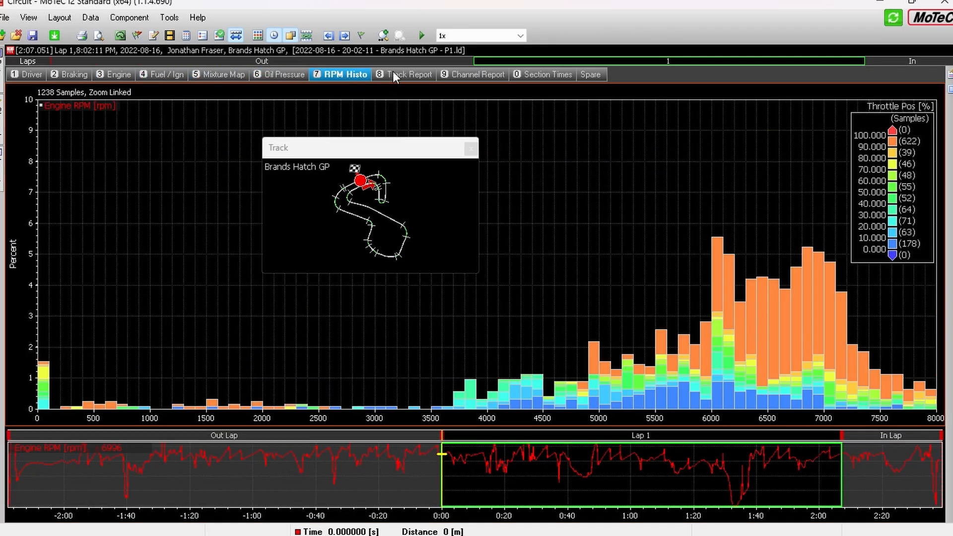
click(409, 74)
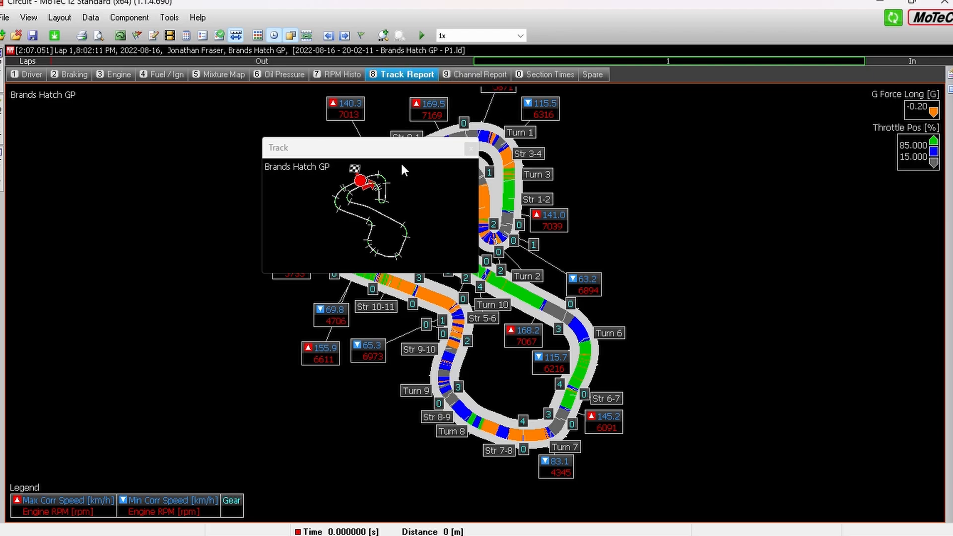